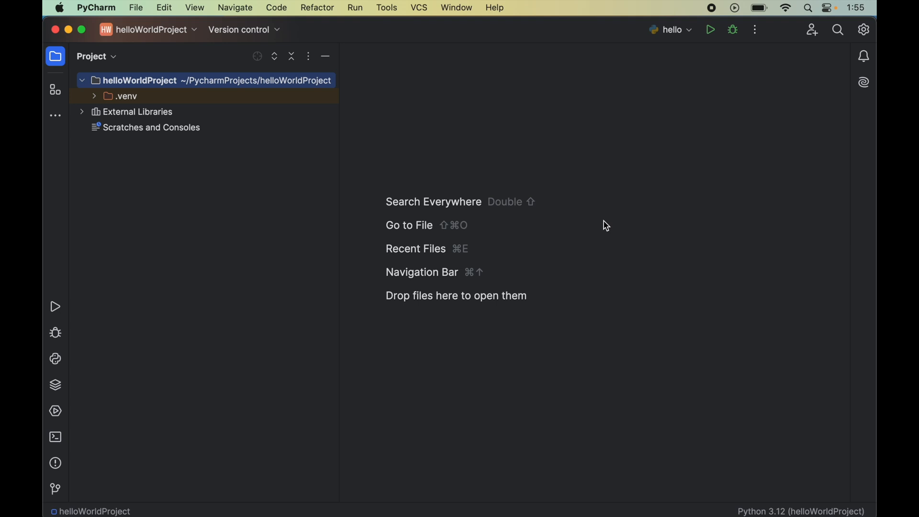
Bring up Settings for New Projects from the File menu for helloWorldProject
{"action": "left_click", "coordinate": [135, 8]}
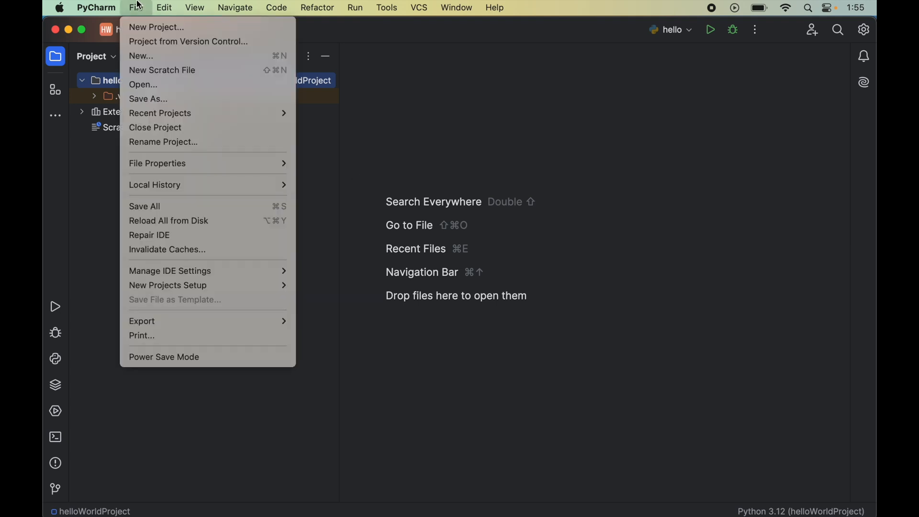
{"action": "mouse_move", "coordinate": [187, 289]}
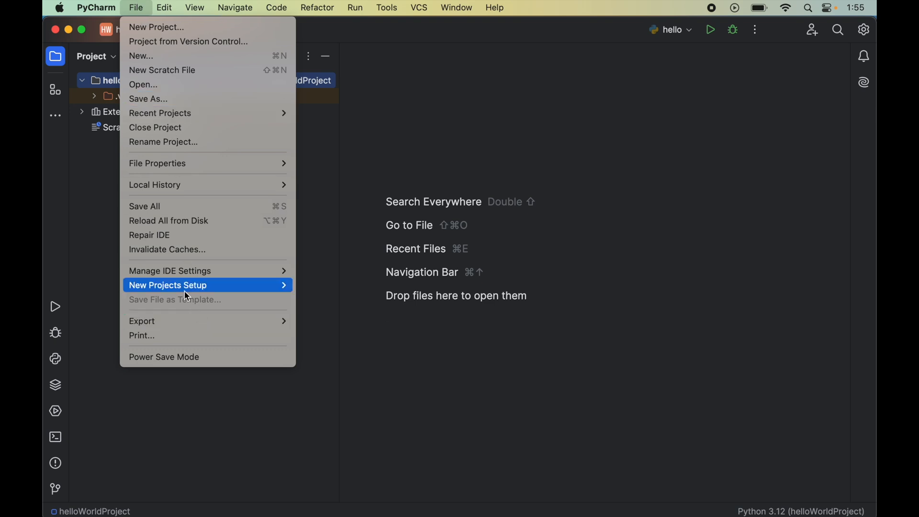
{"action": "mouse_move", "coordinate": [168, 285]}
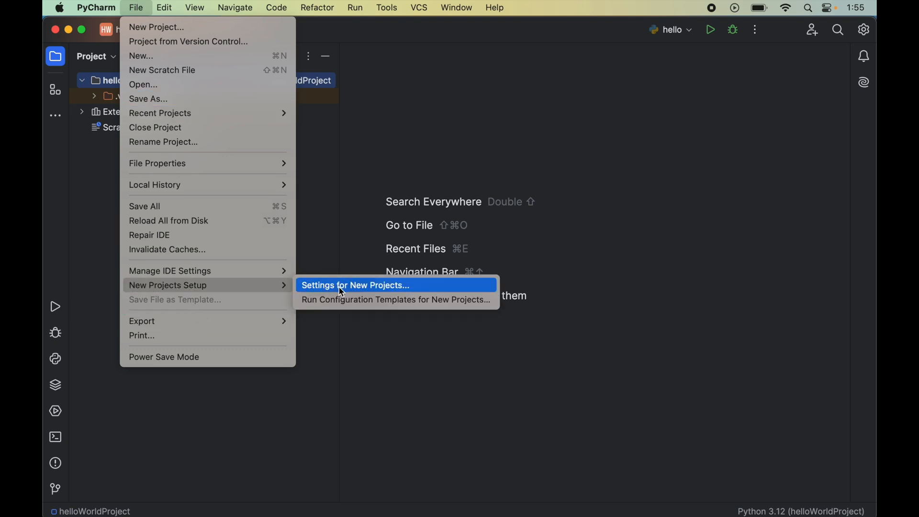
{"action": "left_click", "coordinate": [355, 285]}
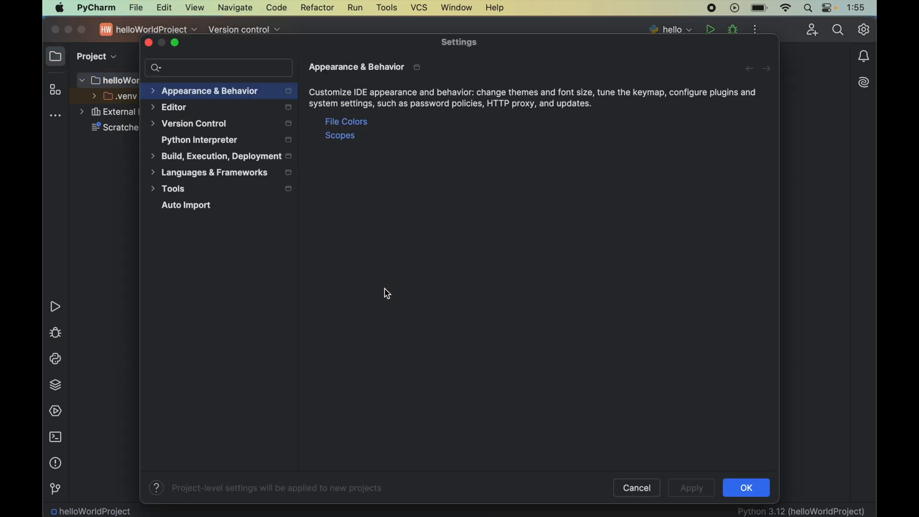
Select Python 3.12 (helloWorldProject) as the interpreter on the Python Interpreter page
{"action": "left_click", "coordinate": [199, 139]}
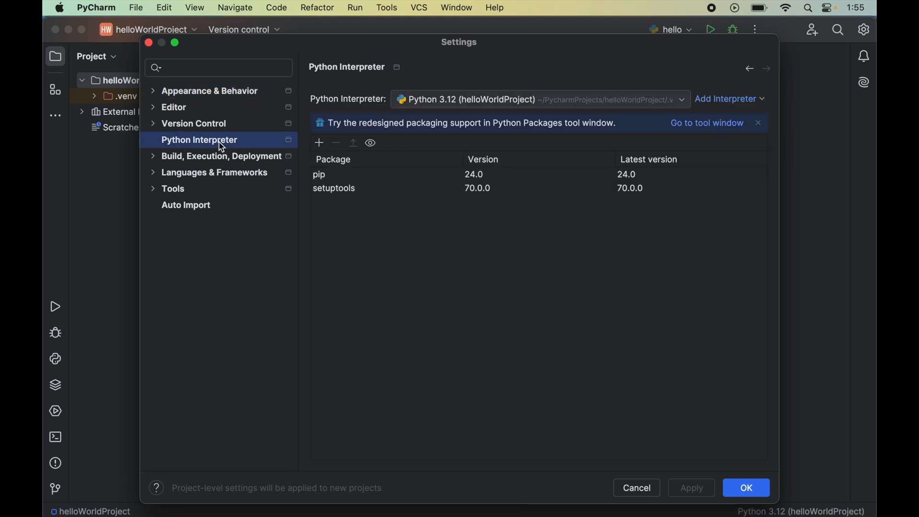
{"action": "mouse_move", "coordinate": [449, 99]}
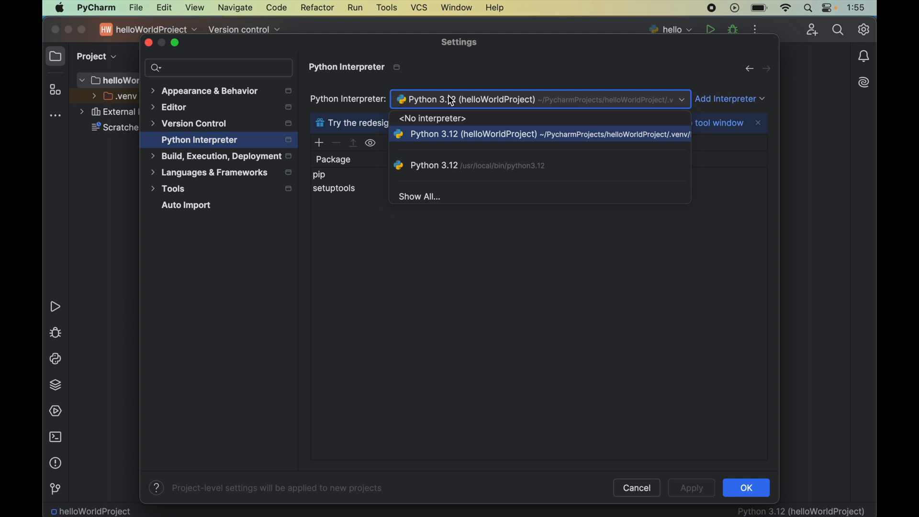
{"action": "mouse_move", "coordinate": [603, 139]}
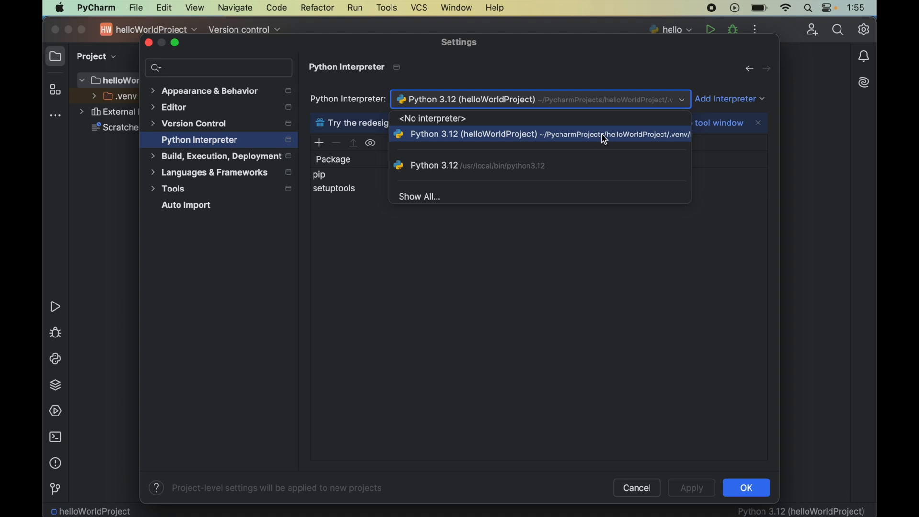
{"action": "mouse_move", "coordinate": [656, 141]}
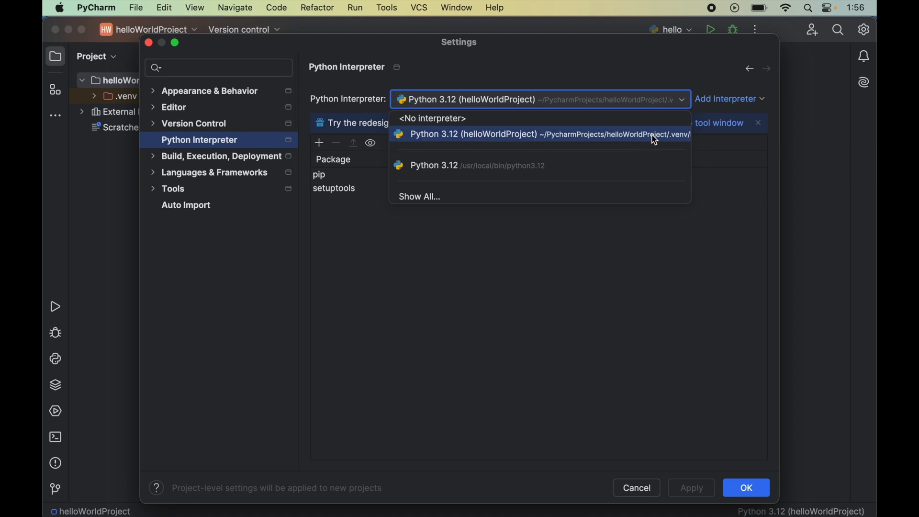
{"action": "left_click", "coordinate": [537, 134]}
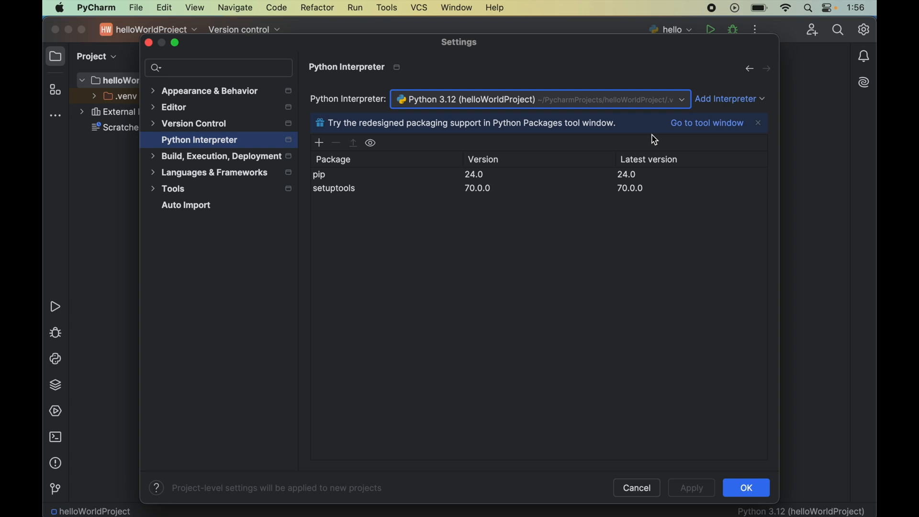
{"action": "mouse_move", "coordinate": [654, 129]}
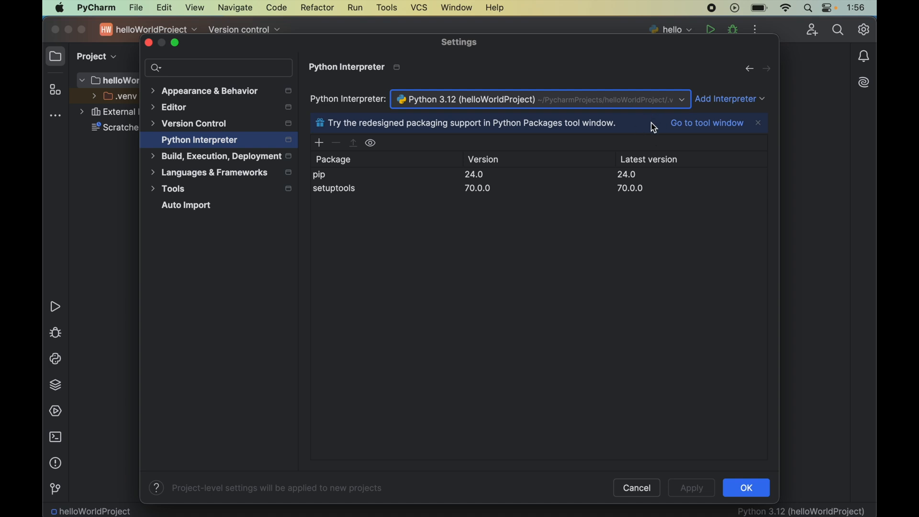
{"action": "mouse_move", "coordinate": [529, 280]}
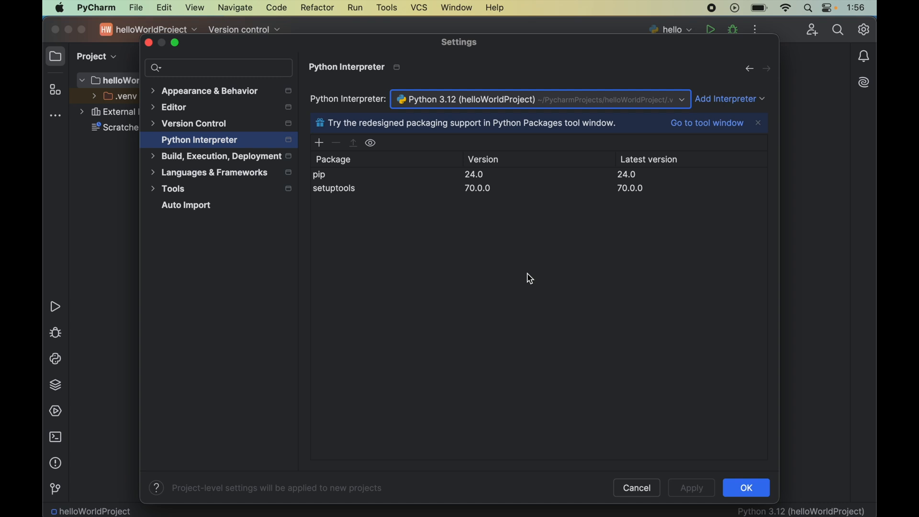
{"action": "mouse_move", "coordinate": [319, 142]}
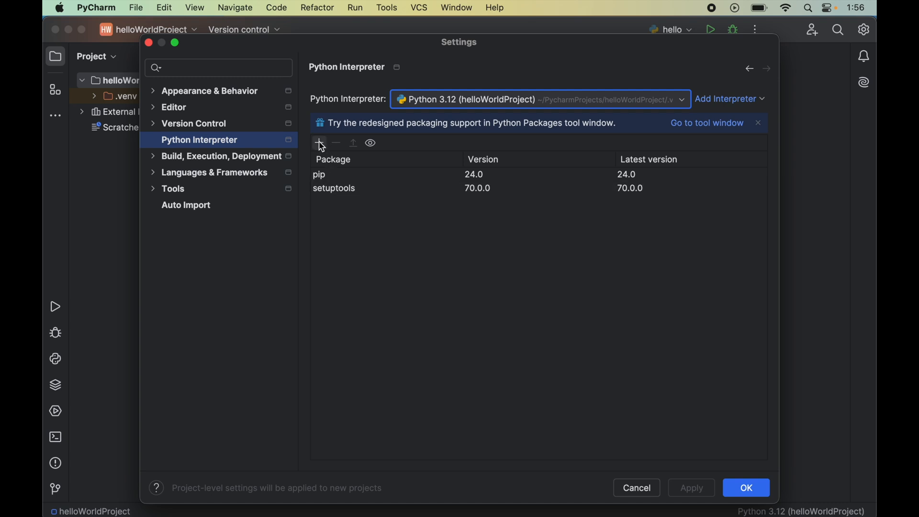
Search 'pyqt6' in Available Packages and install PyQt6 into the project interpreter
{"action": "left_click", "coordinate": [319, 143]}
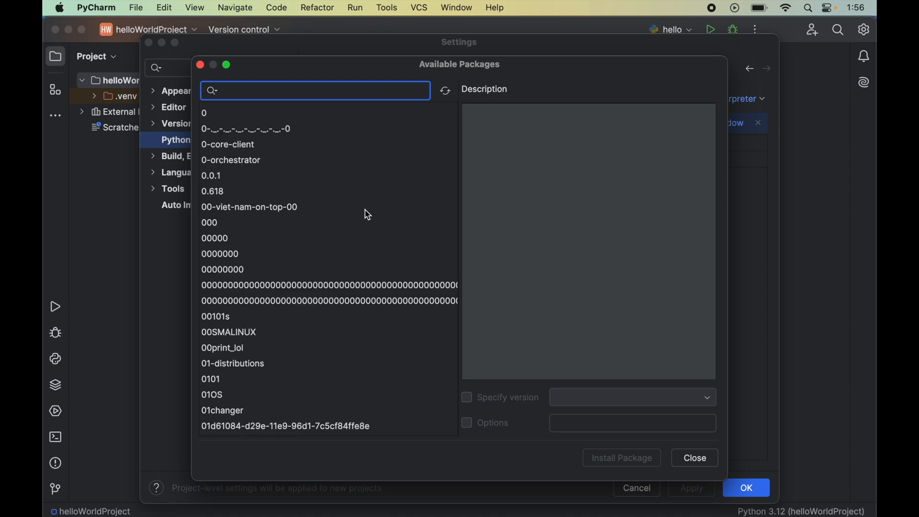
{"action": "mouse_move", "coordinate": [298, 95]}
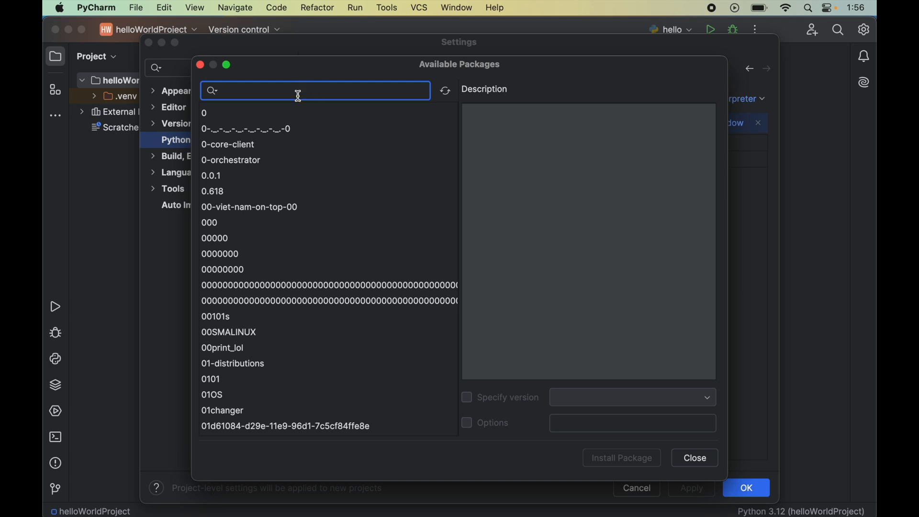
{"action": "type", "text": "p"}
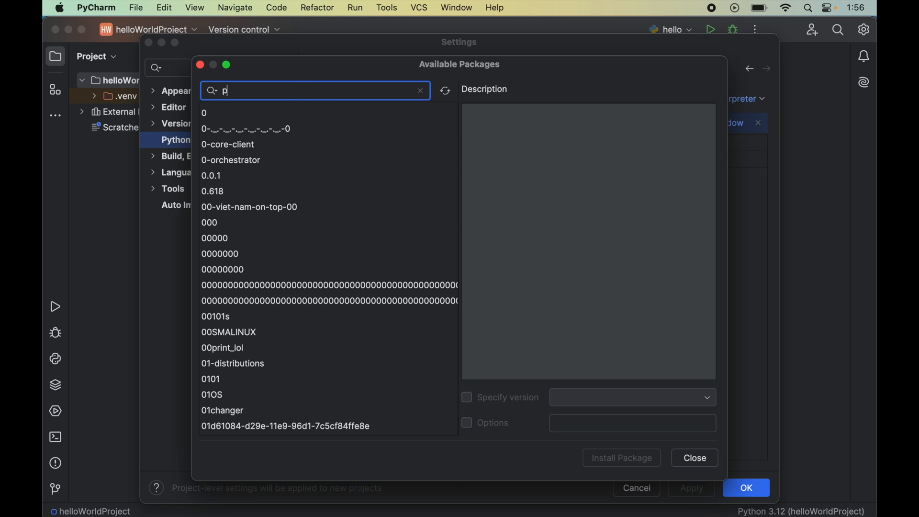
{"action": "type", "text": "yqt6"}
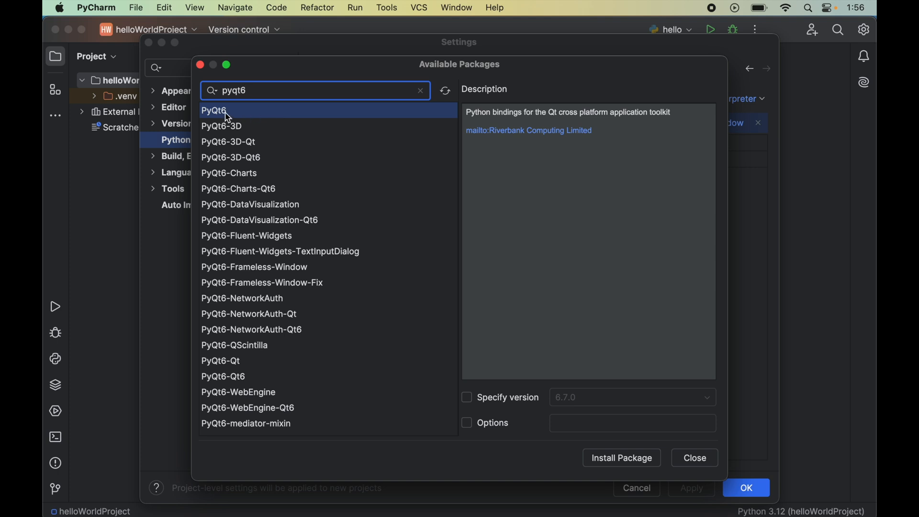
{"action": "mouse_move", "coordinate": [577, 415]}
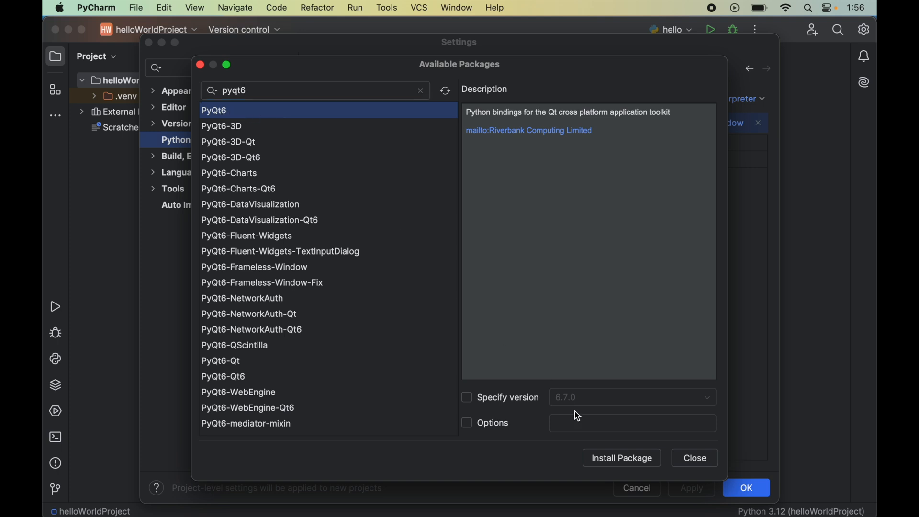
{"action": "left_click", "coordinate": [621, 458]}
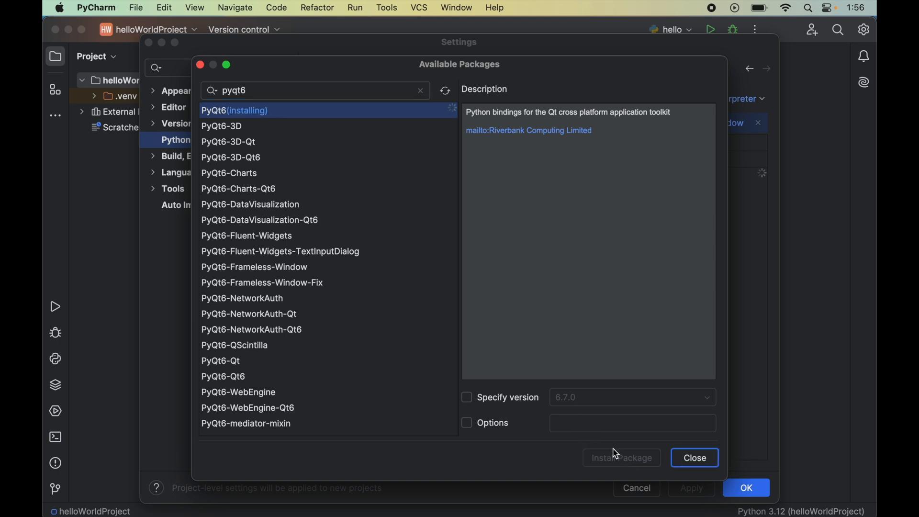
{"action": "mouse_move", "coordinate": [561, 411]}
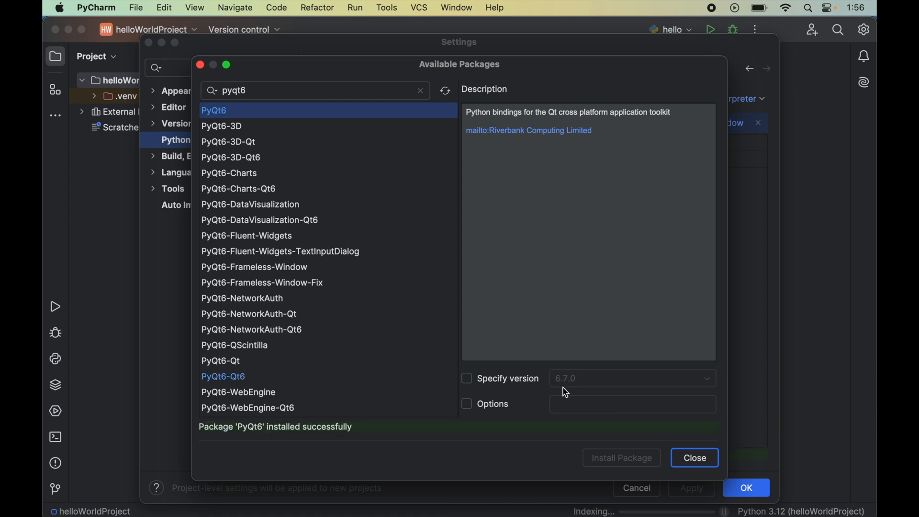
{"action": "mouse_move", "coordinate": [583, 391]}
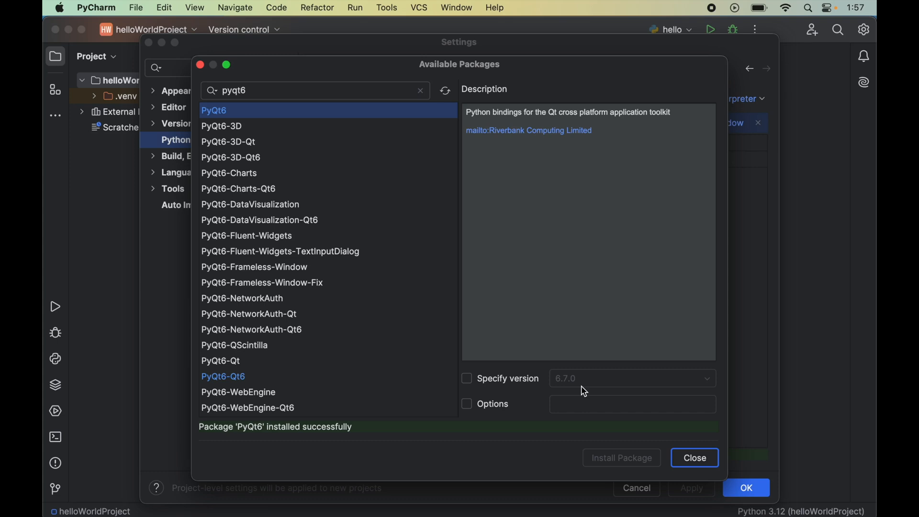
{"action": "mouse_move", "coordinate": [234, 437]}
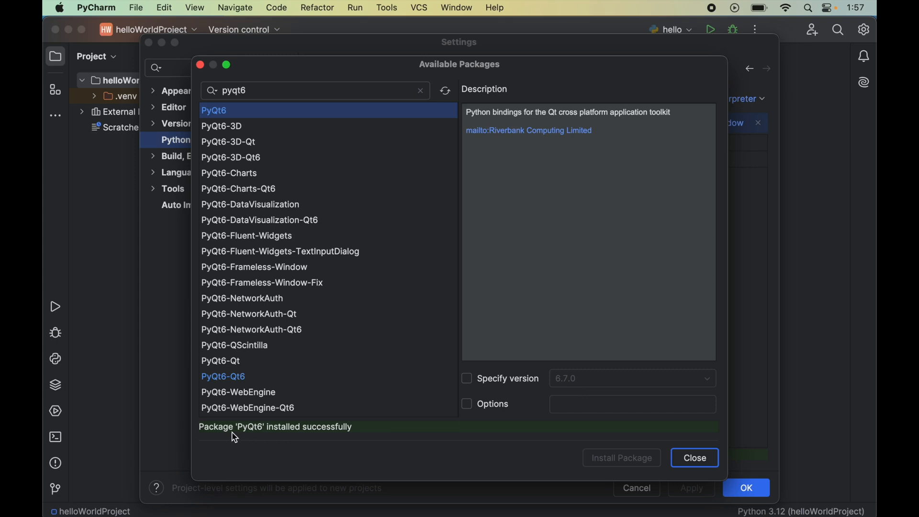
{"action": "mouse_move", "coordinate": [246, 437]}
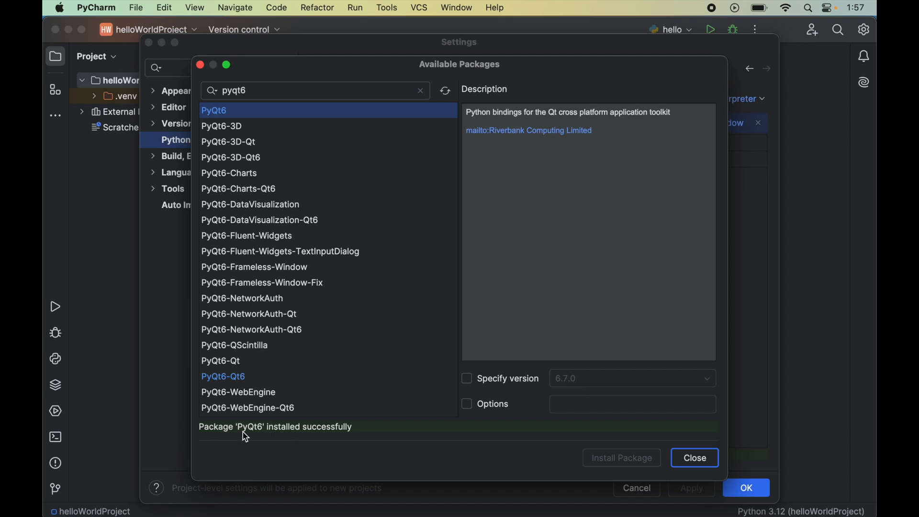
{"action": "mouse_move", "coordinate": [381, 432]}
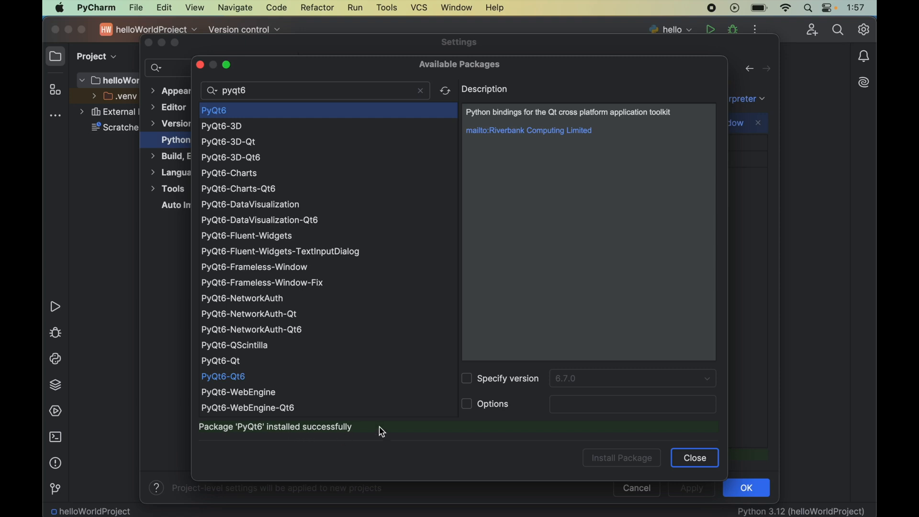
{"action": "mouse_move", "coordinate": [694, 457]}
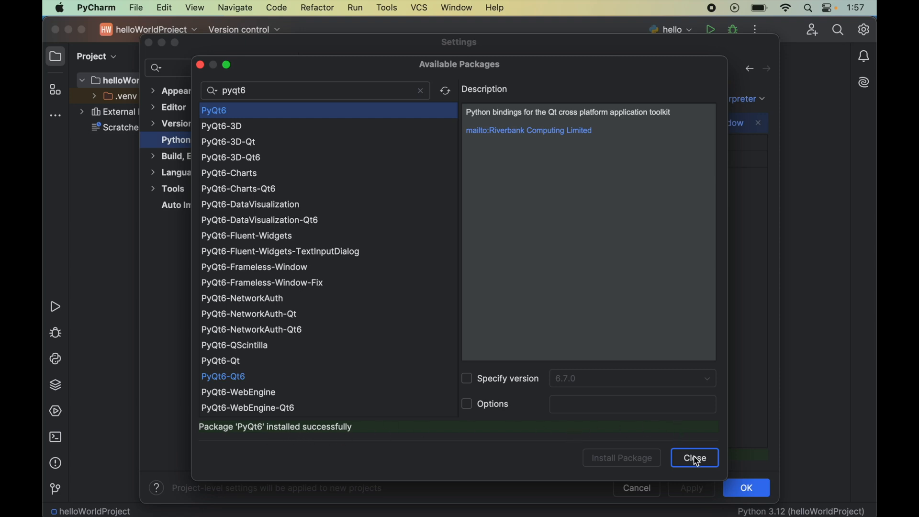
Close Available Packages and accept the settings, leaving PyQt6, PyQt6-Qt6 and PyQt6-sip listed
{"action": "left_click", "coordinate": [694, 458]}
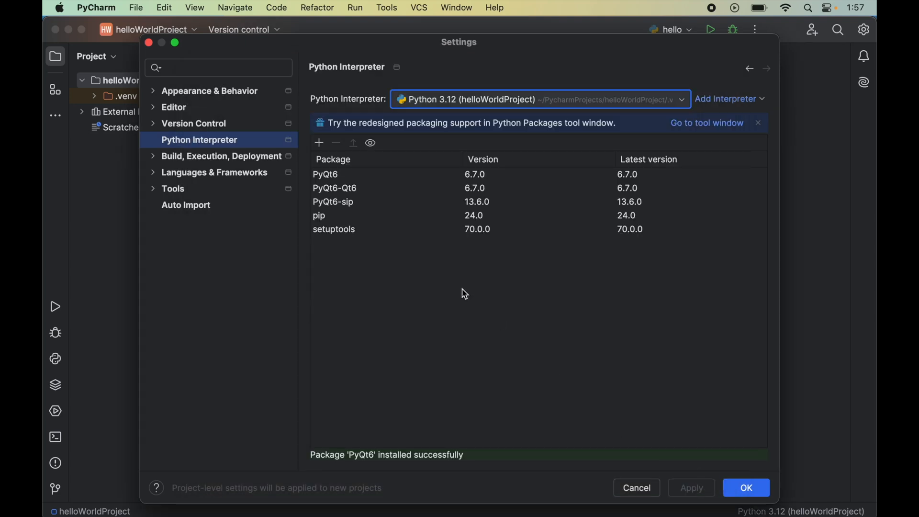
{"action": "mouse_move", "coordinate": [350, 195]}
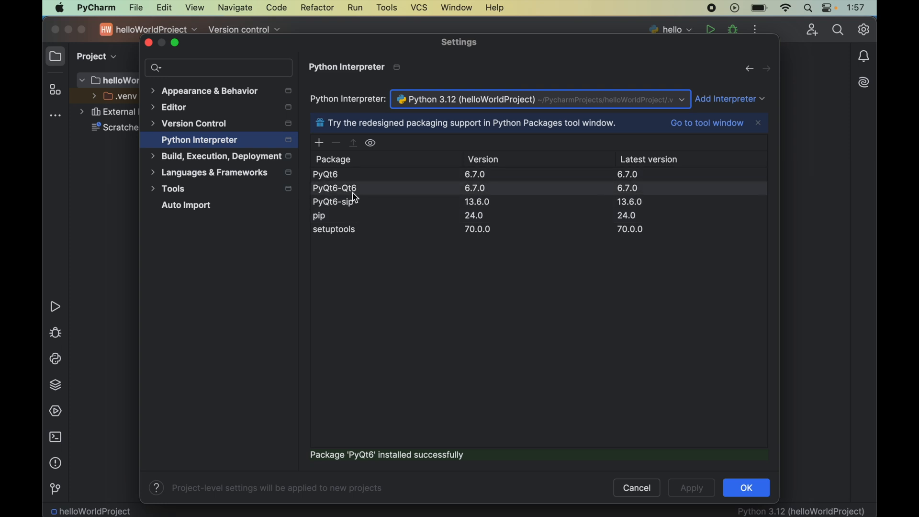
{"action": "mouse_move", "coordinate": [498, 301]}
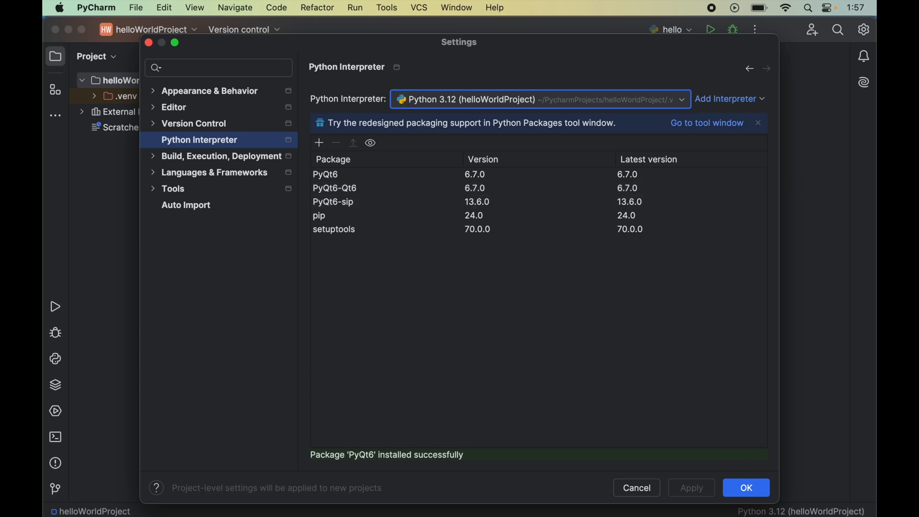
{"action": "left_click", "coordinate": [746, 487]}
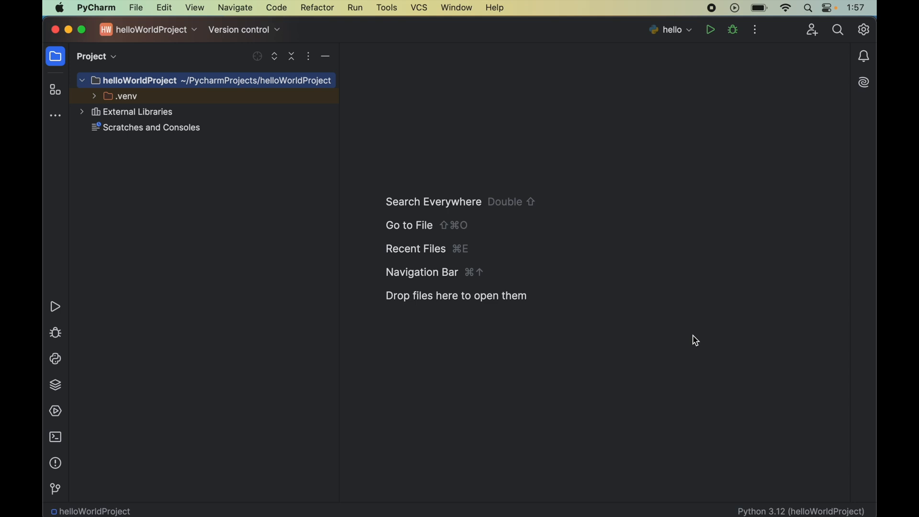
Create a new Python file named 'hello' in helloWorldProject
{"action": "left_click", "coordinate": [136, 8]}
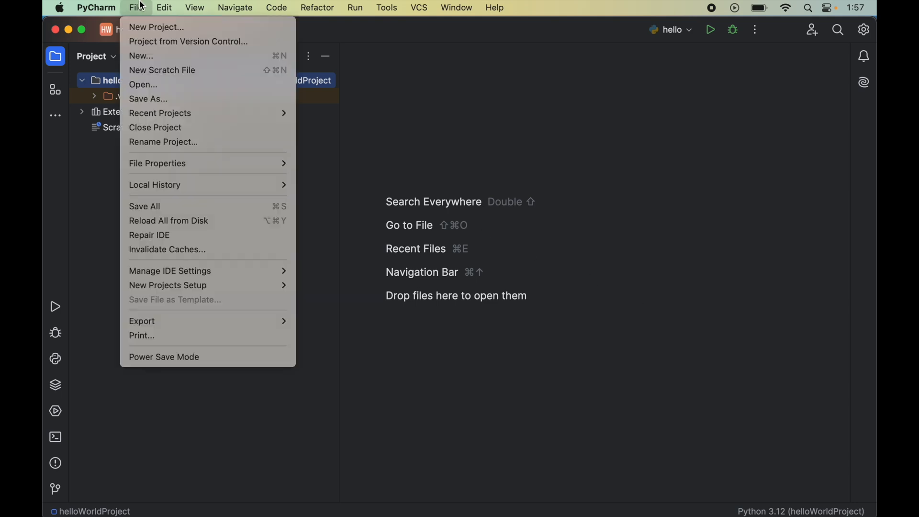
{"action": "left_click", "coordinate": [141, 56]}
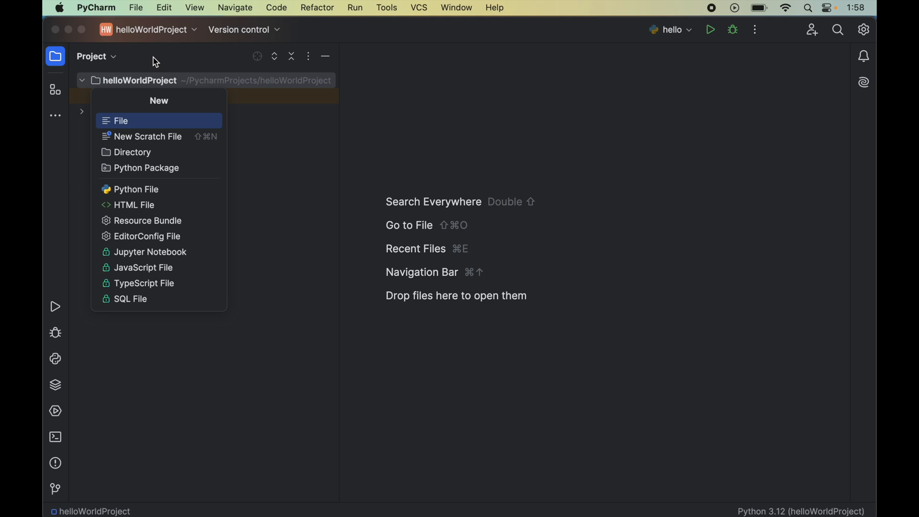
{"action": "mouse_move", "coordinate": [140, 189]}
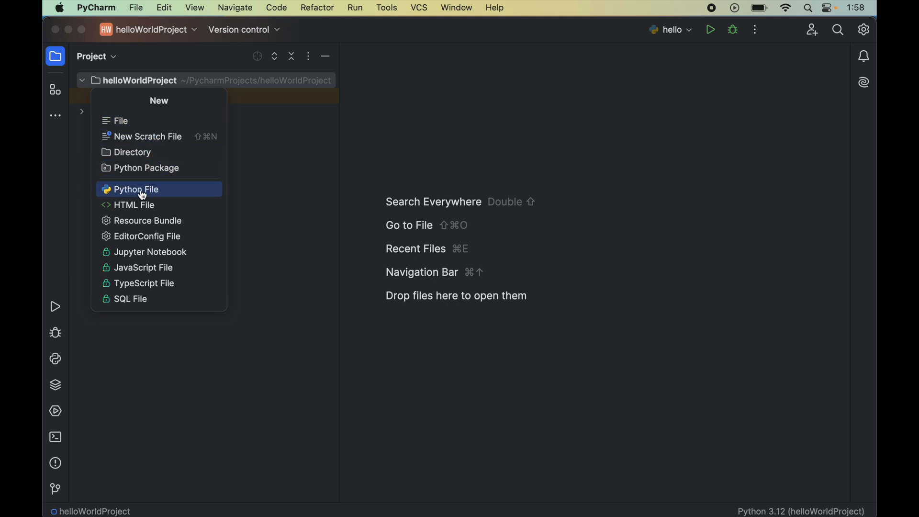
{"action": "left_click", "coordinate": [136, 188]}
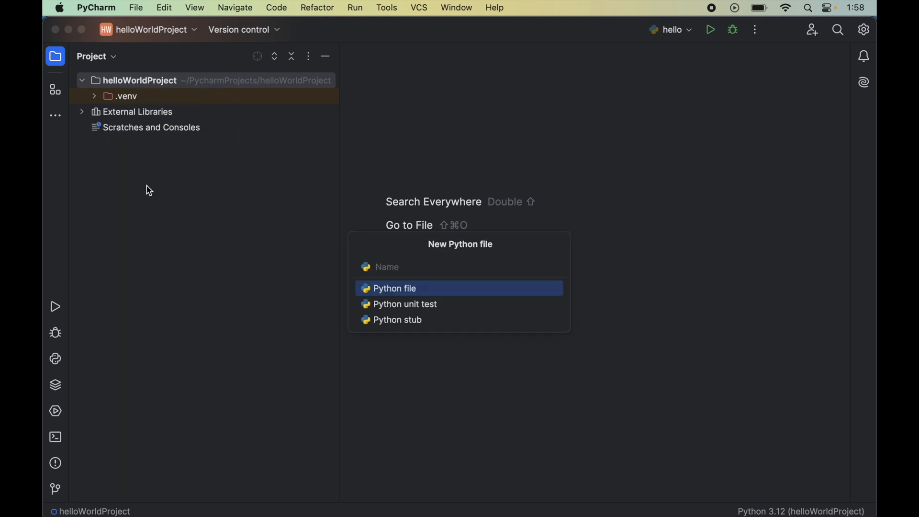
{"action": "type", "text": "hel"}
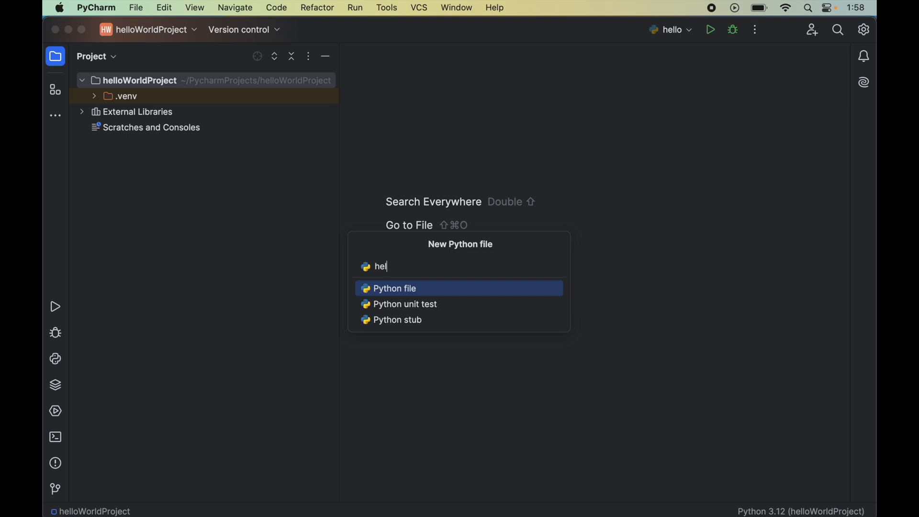
{"action": "type", "text": "lo"}
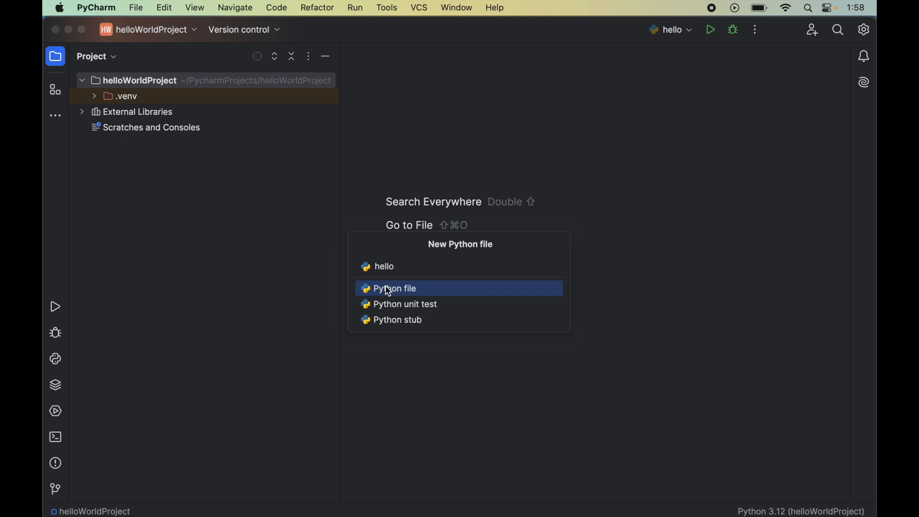
{"action": "left_click", "coordinate": [394, 288]}
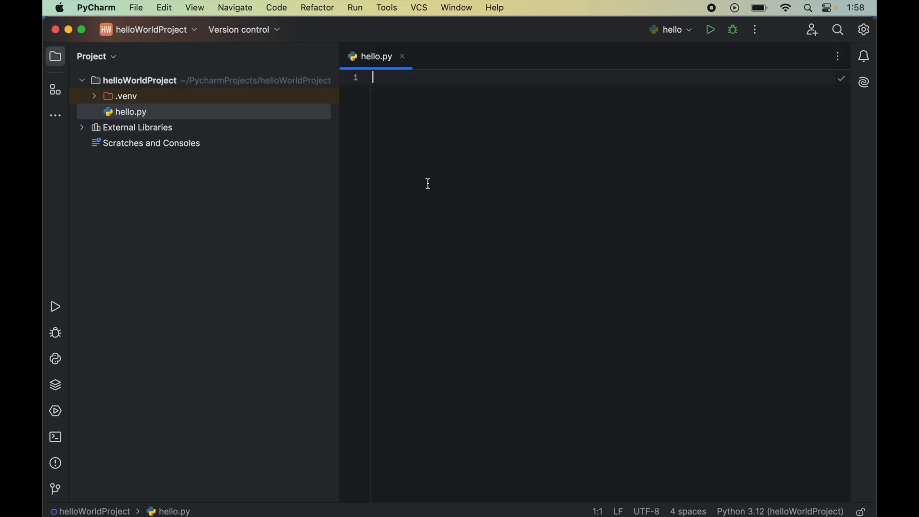
{"action": "mouse_move", "coordinate": [392, 138]}
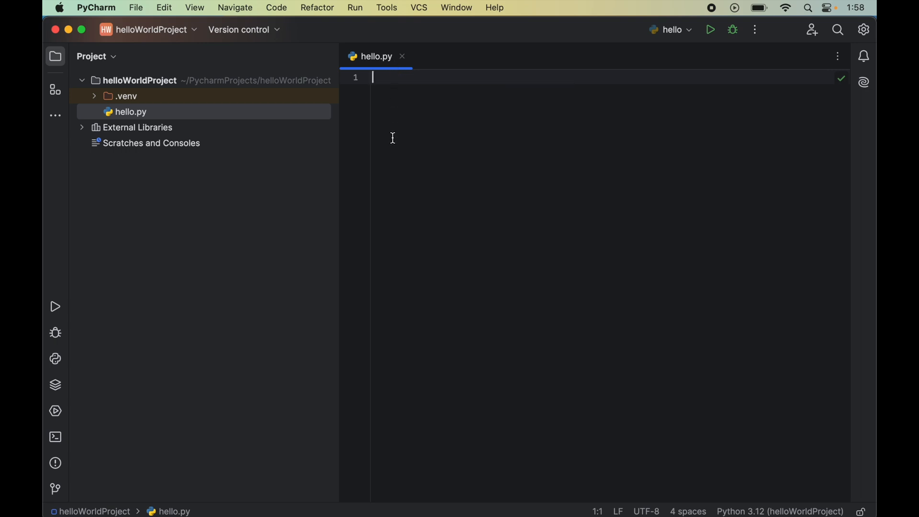
Write 'import PyQt6' and 'print(PyQt6.__path__)' in hello.py
{"action": "type", "text": "import PyQt6"}
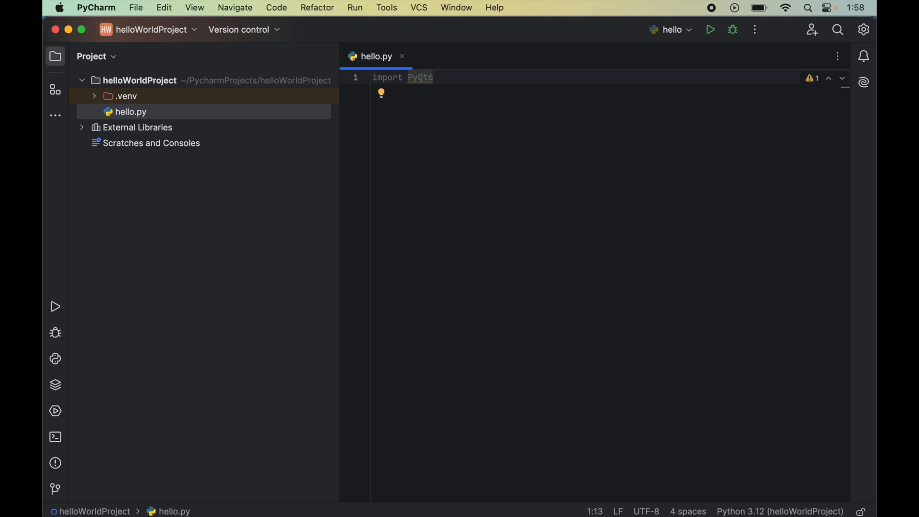
{"action": "type", "text": "print"}
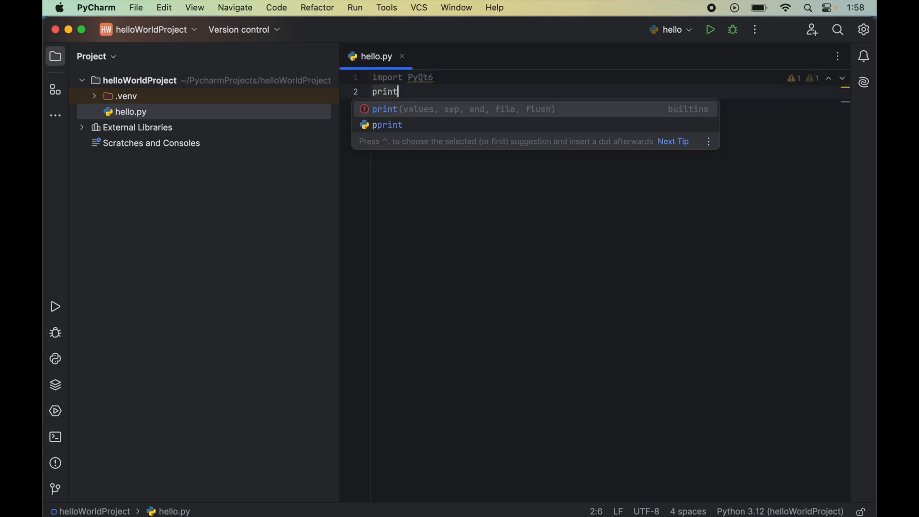
{"action": "type", "text": "(P"}
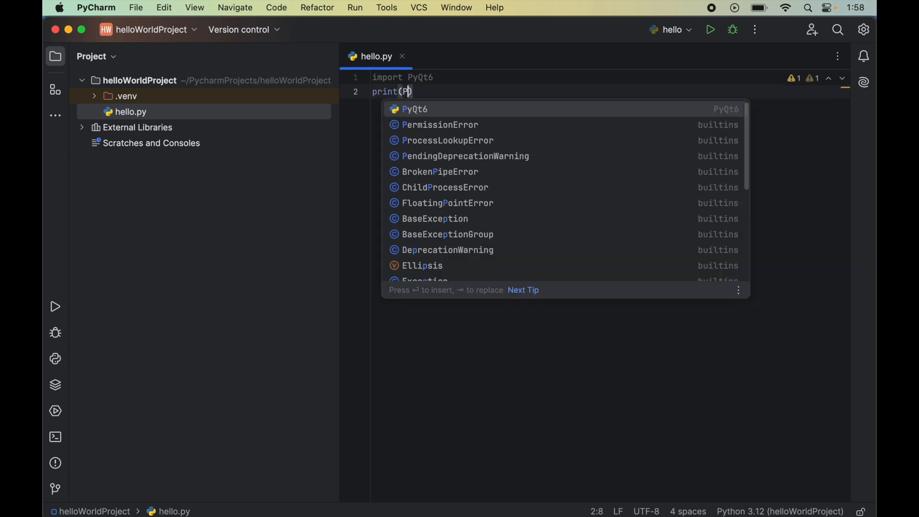
{"action": "type", "text": "yQt6."}
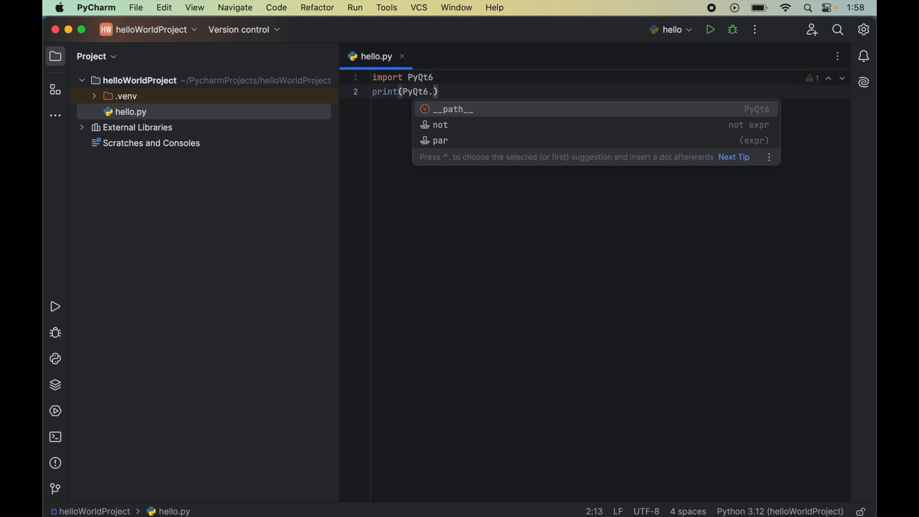
{"action": "type", "text": "__path__"}
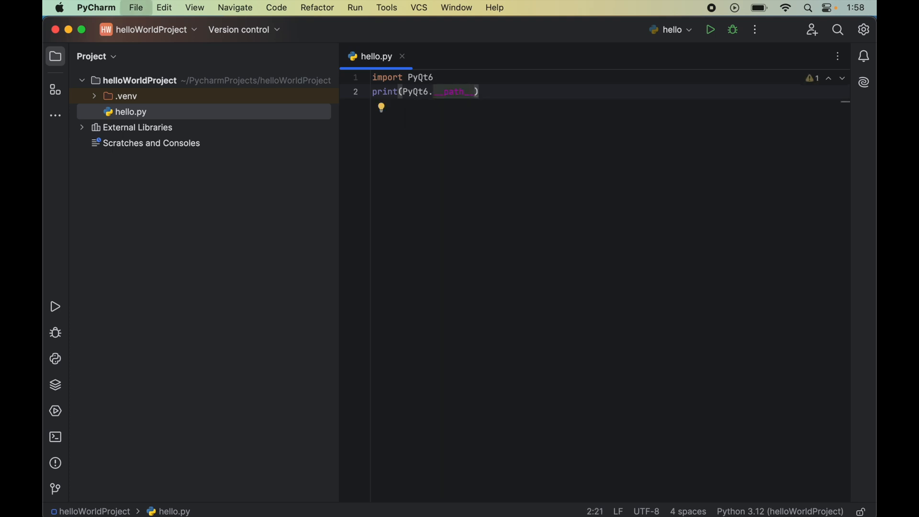
Run hello.py from the editor context menu, printing PyQt6's .venv site-packages path
{"action": "right_click", "coordinate": [440, 154]}
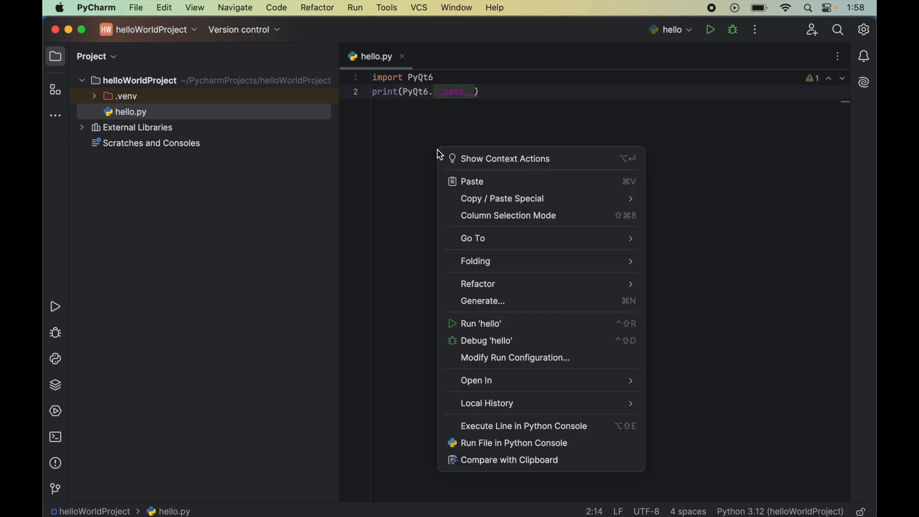
{"action": "left_click", "coordinate": [482, 323]}
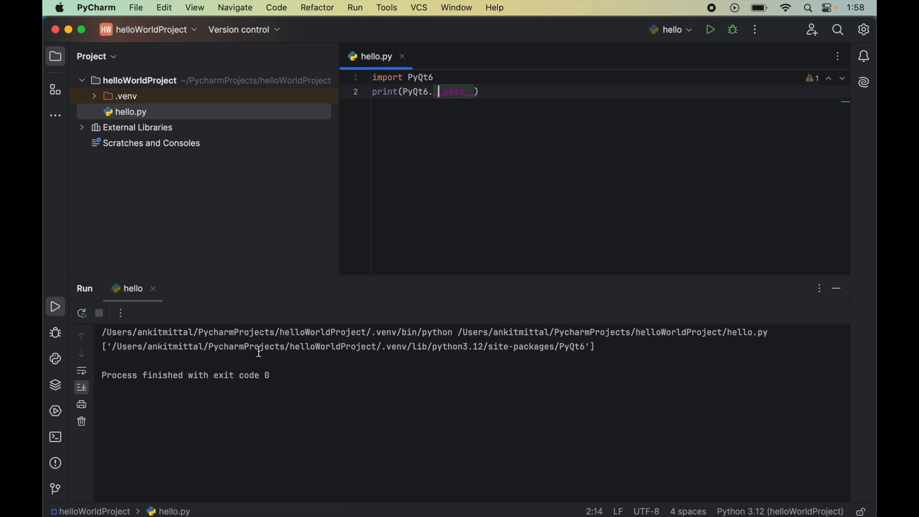
{"action": "mouse_move", "coordinate": [184, 350]}
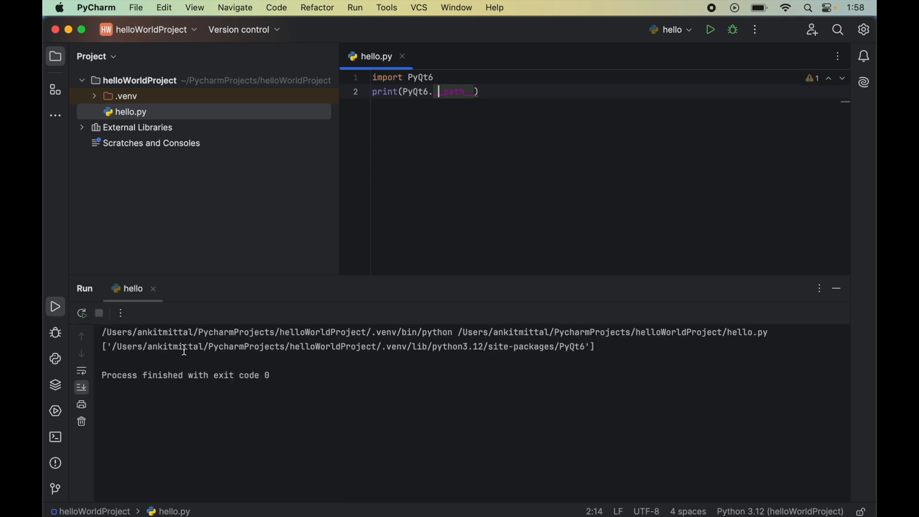